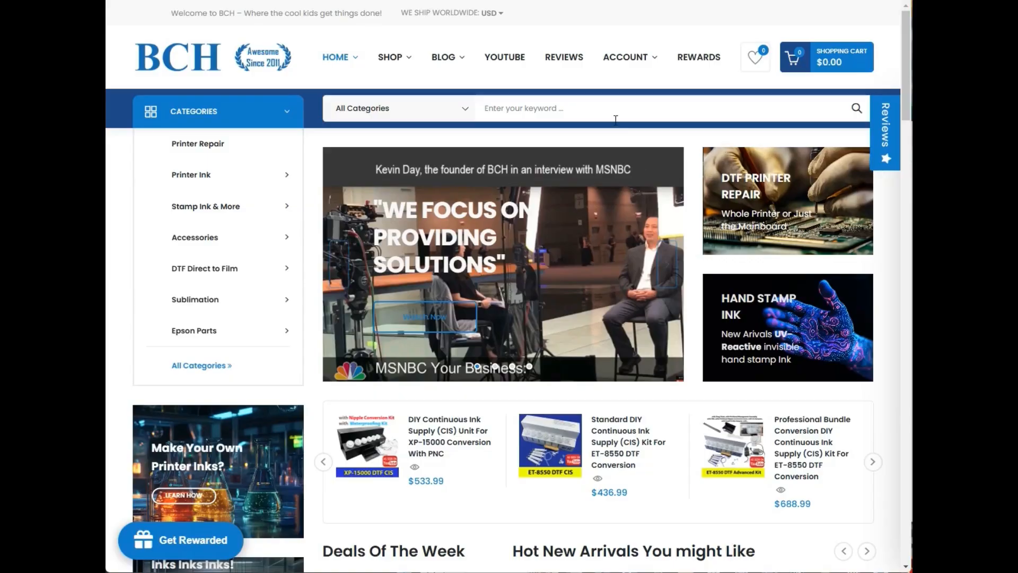
# Search the store for '1390 diagram' and scroll through the four results.
pyautogui.click(617, 108)
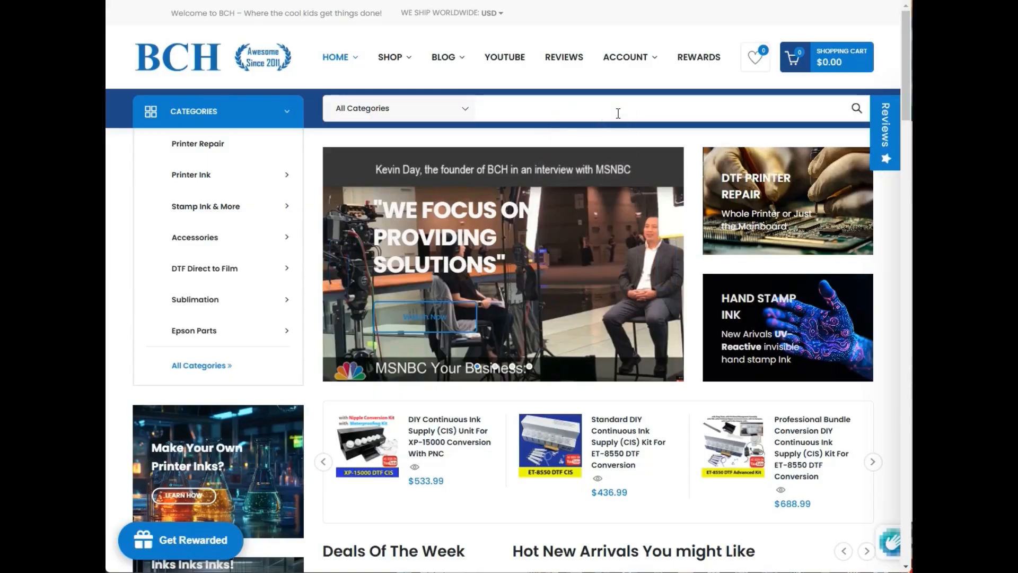
pyautogui.write('1390 diagram')
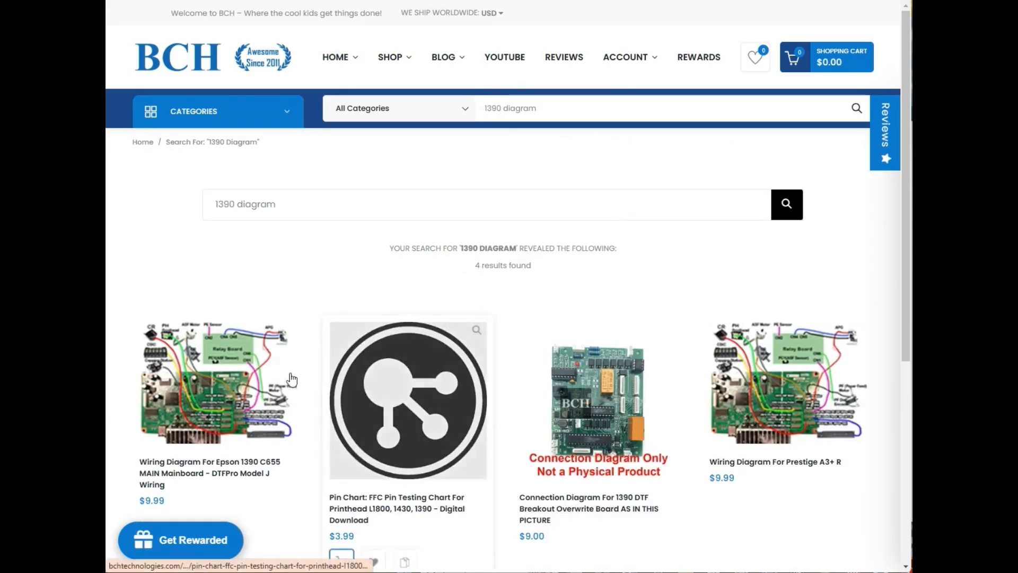
pyautogui.moveTo(252, 482)
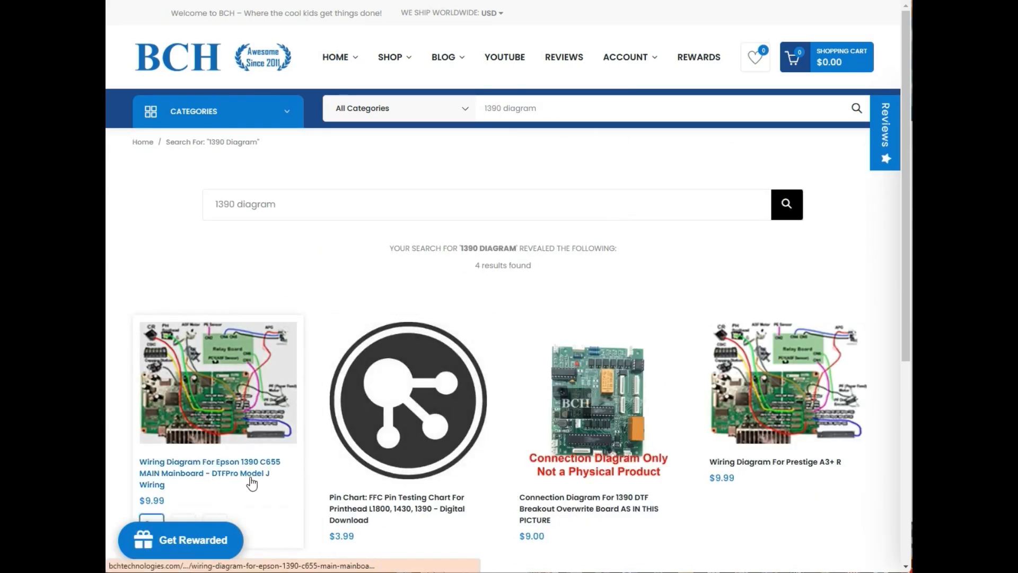
pyautogui.scroll(-3)
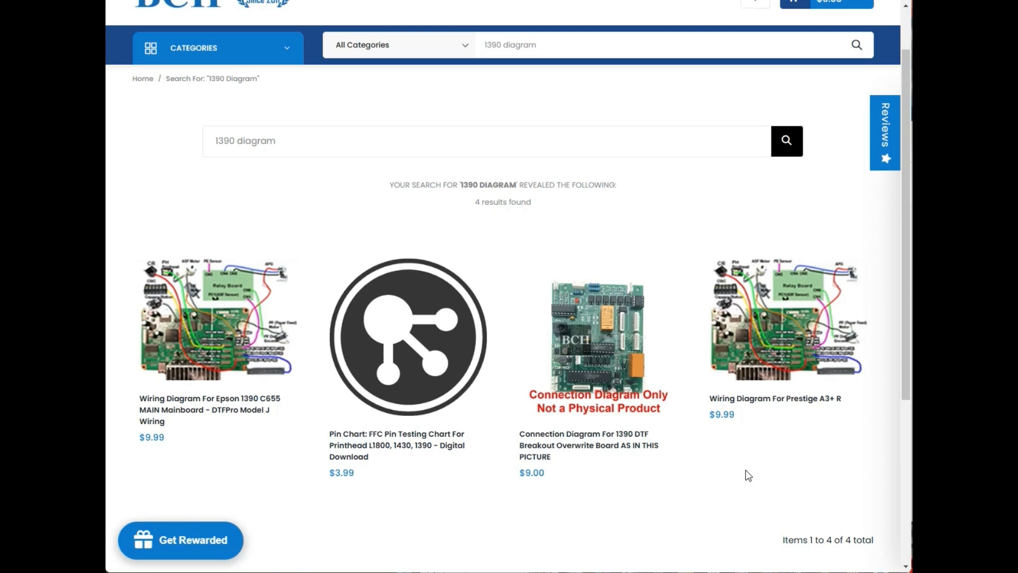
pyautogui.moveTo(648, 447)
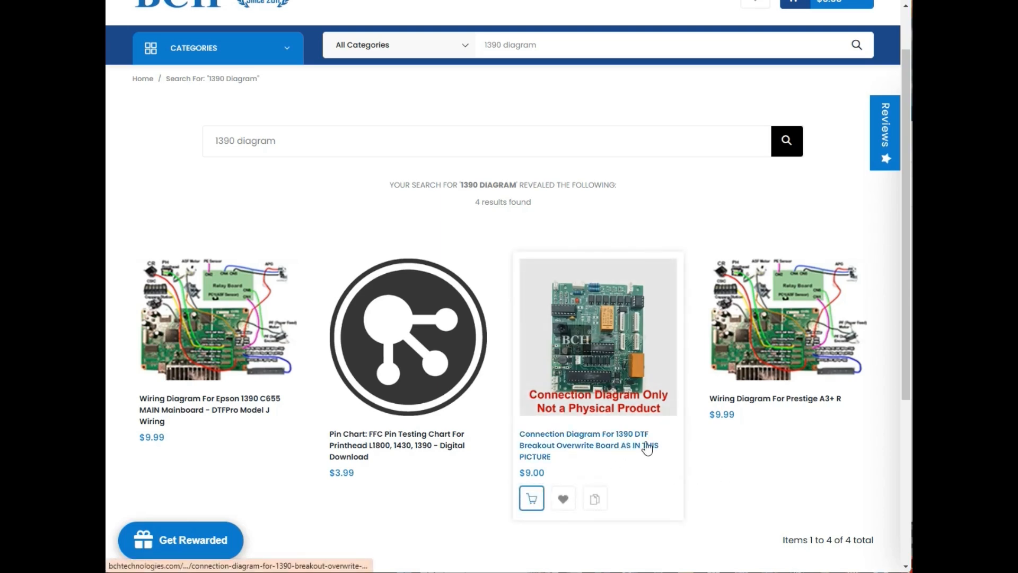
pyautogui.moveTo(613, 462)
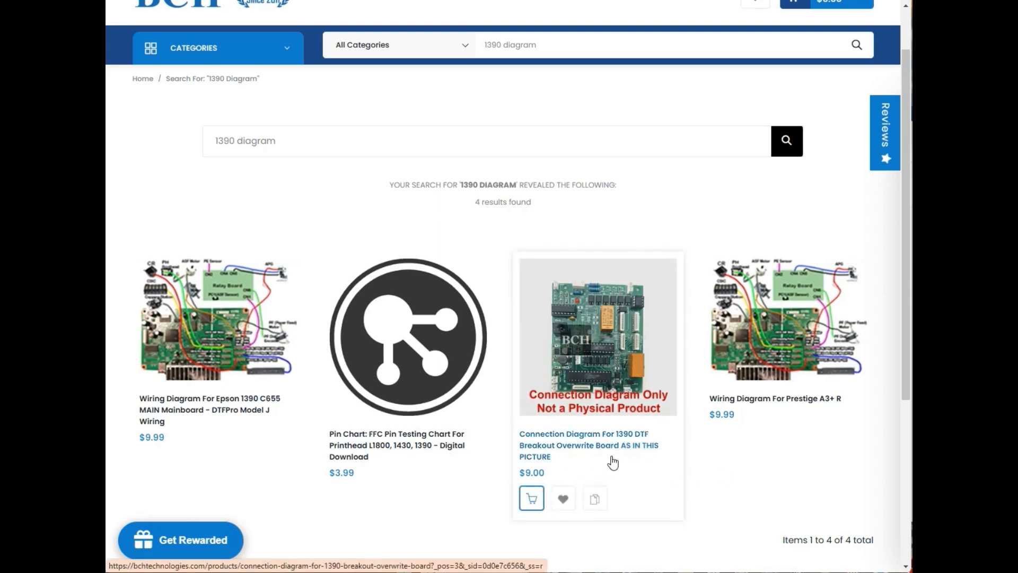
pyautogui.moveTo(613, 363)
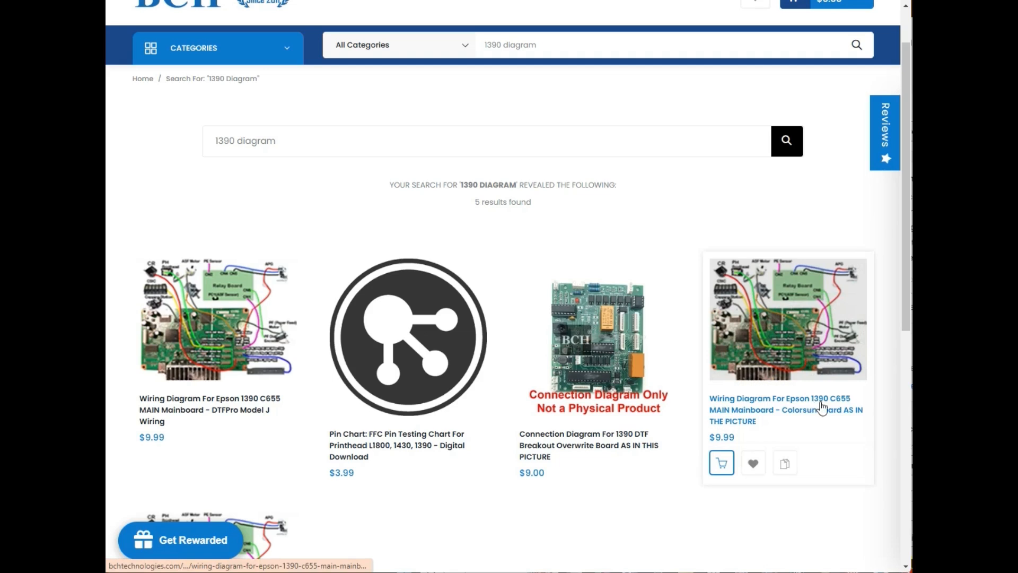
pyautogui.moveTo(844, 407)
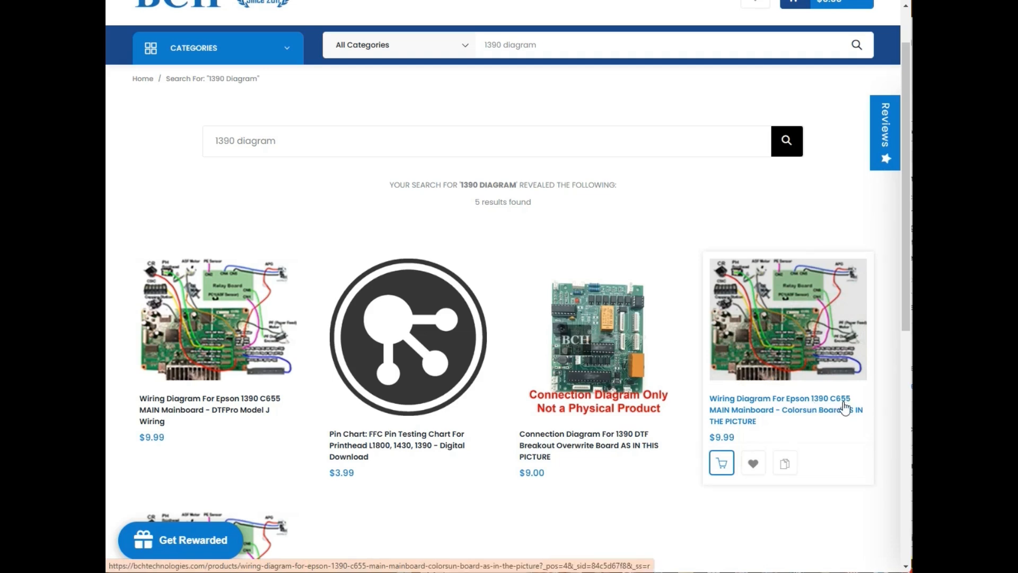
pyautogui.moveTo(821, 422)
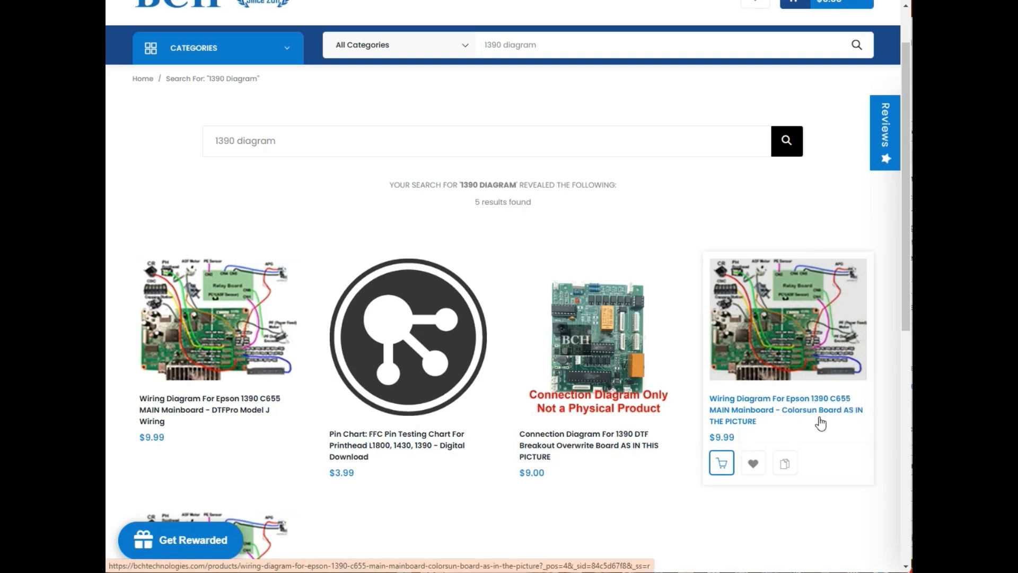
pyautogui.moveTo(820, 419)
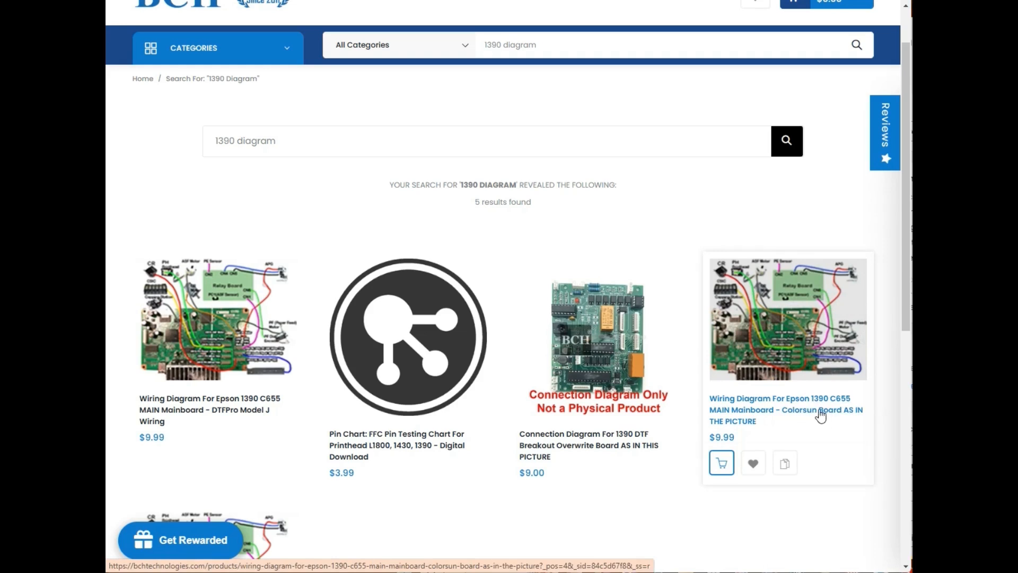
# Open the Epson 1390 C655 Colorsun wiring diagram product, then view its second photo and annotated diagram.
pyautogui.click(786, 409)
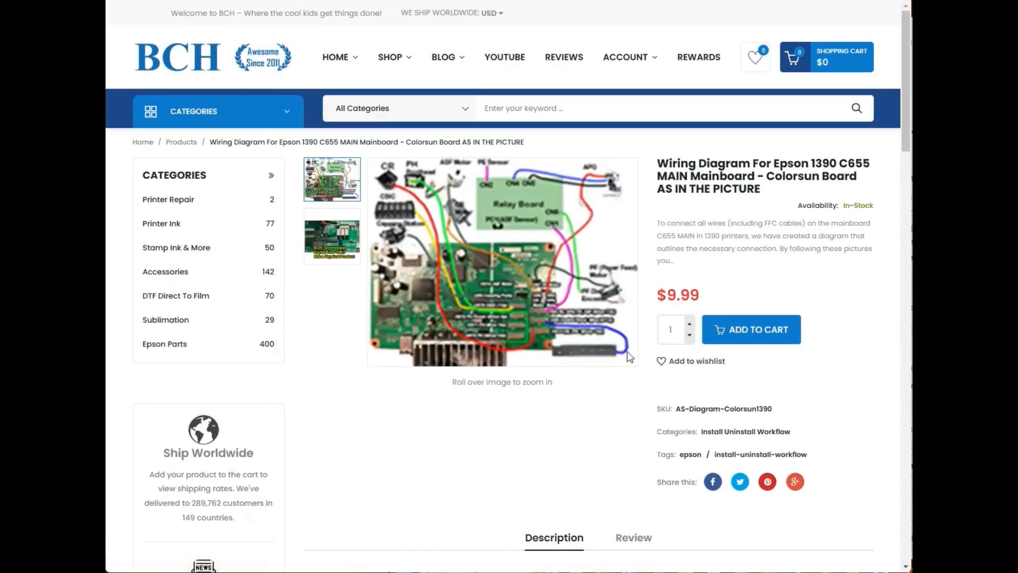
pyautogui.moveTo(454, 272)
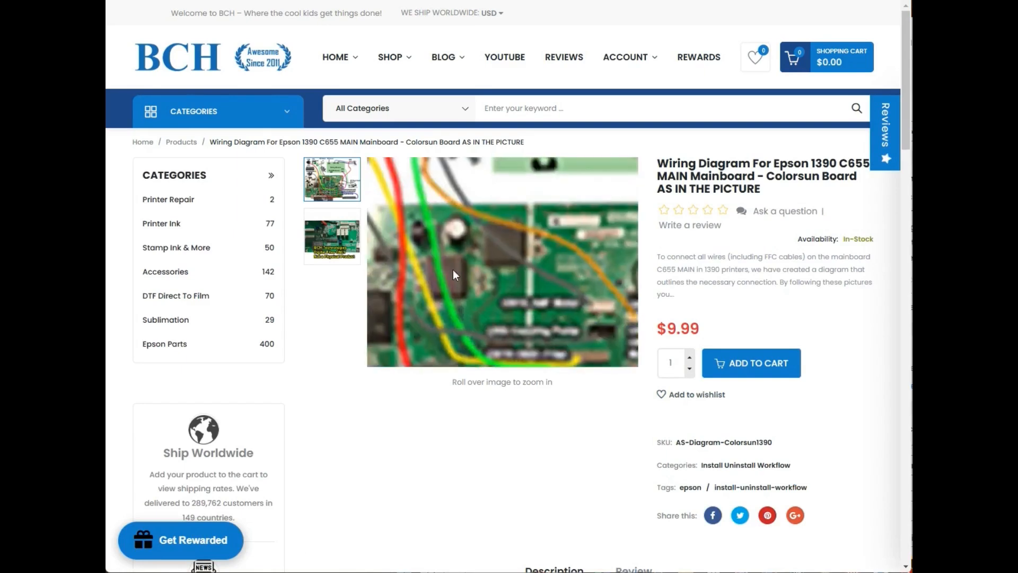
pyautogui.click(331, 235)
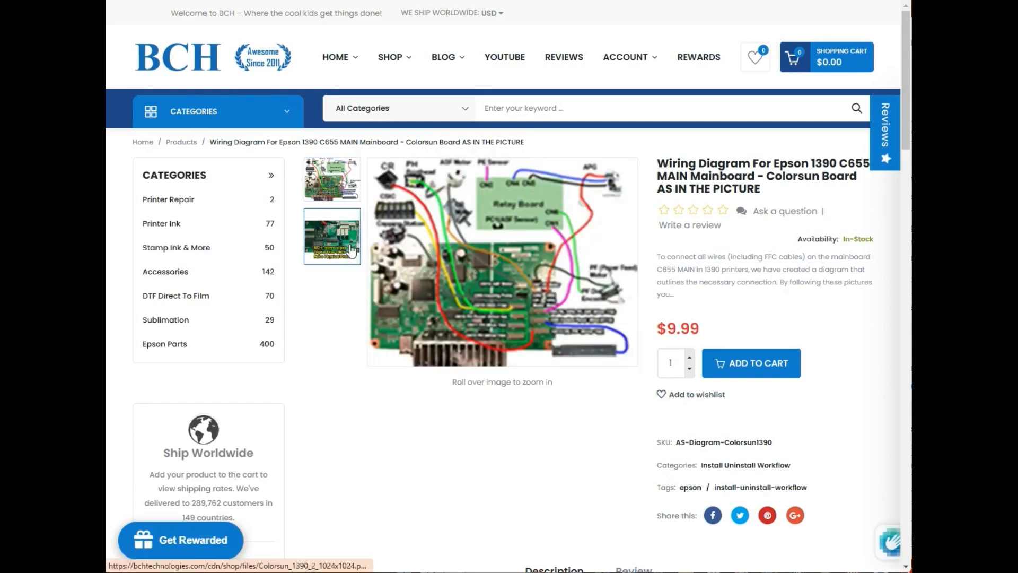
pyautogui.click(331, 236)
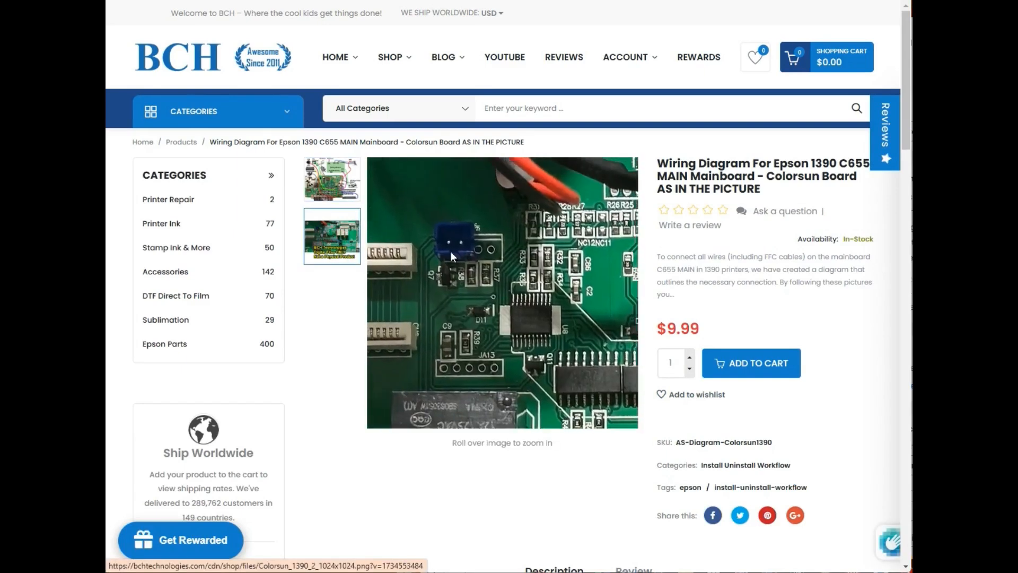
pyautogui.click(331, 235)
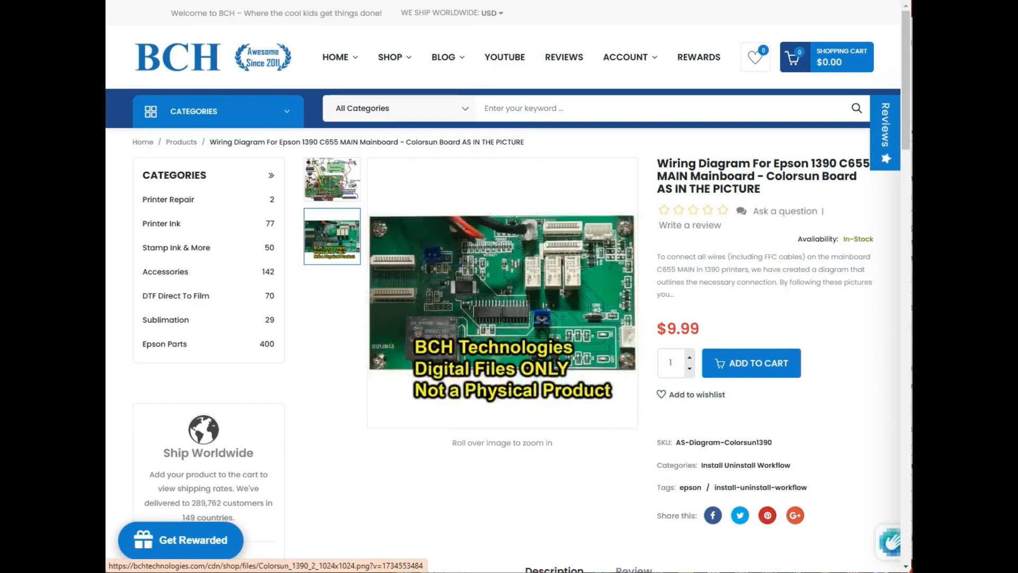
pyautogui.click(331, 235)
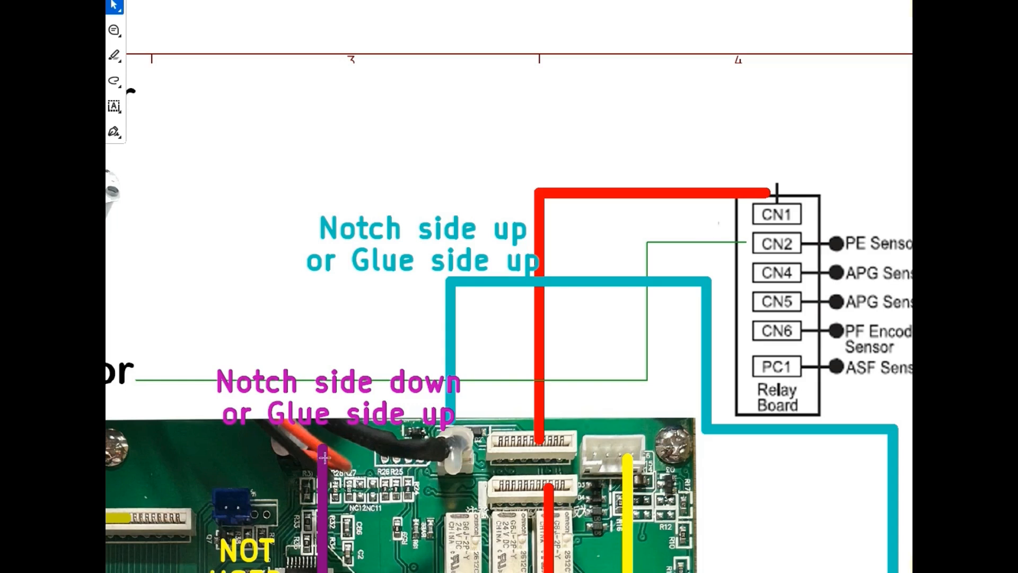